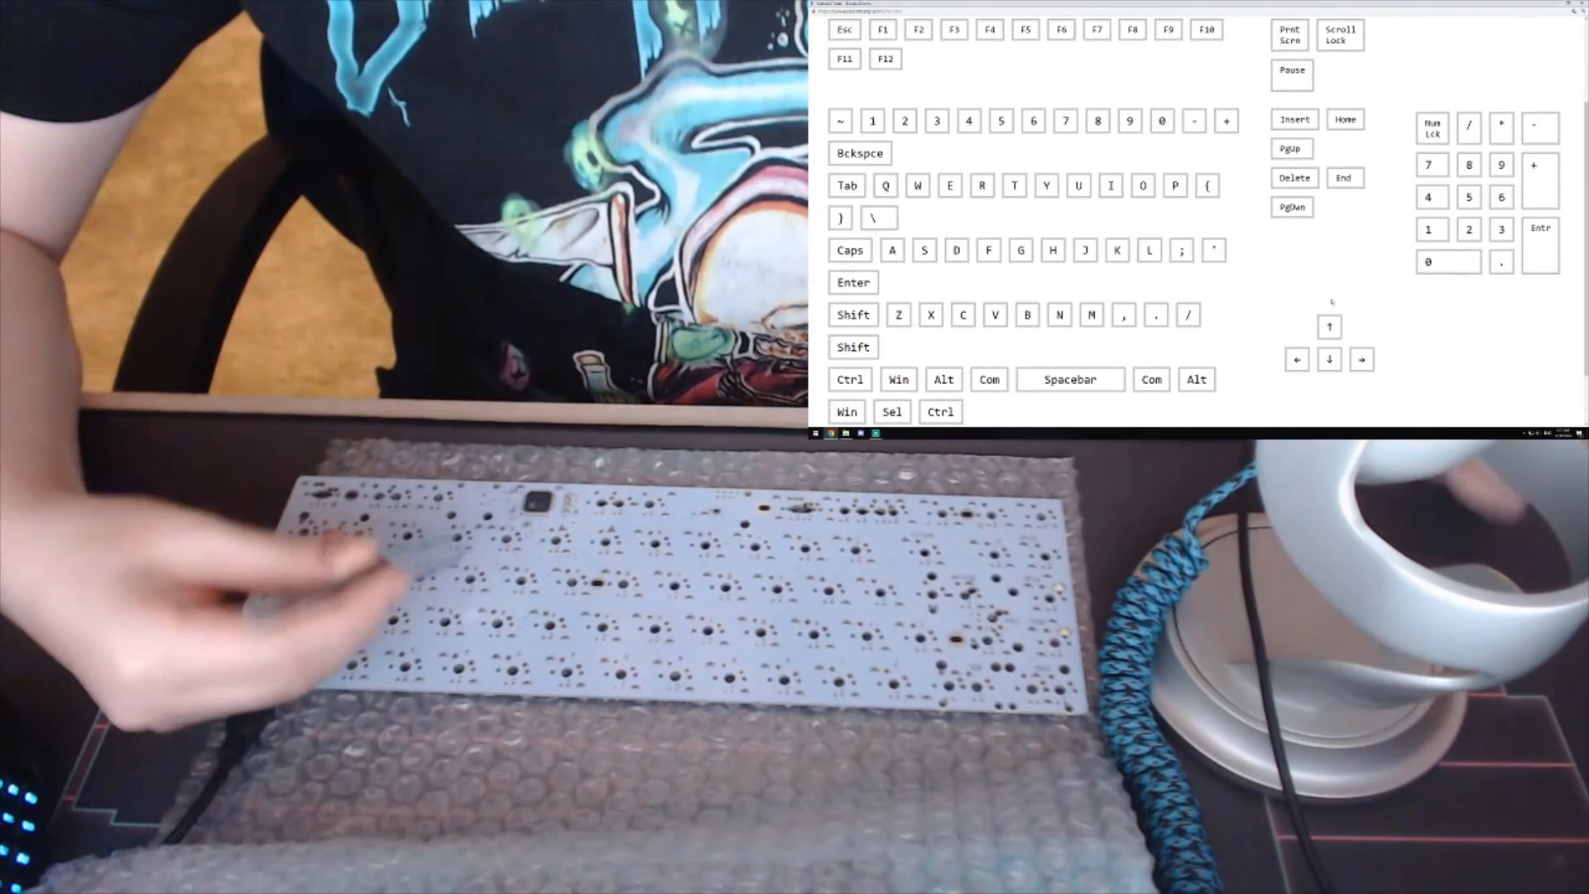
Short the D-through-K switch footprints so the home-row keys register green in the tester.
key("d")
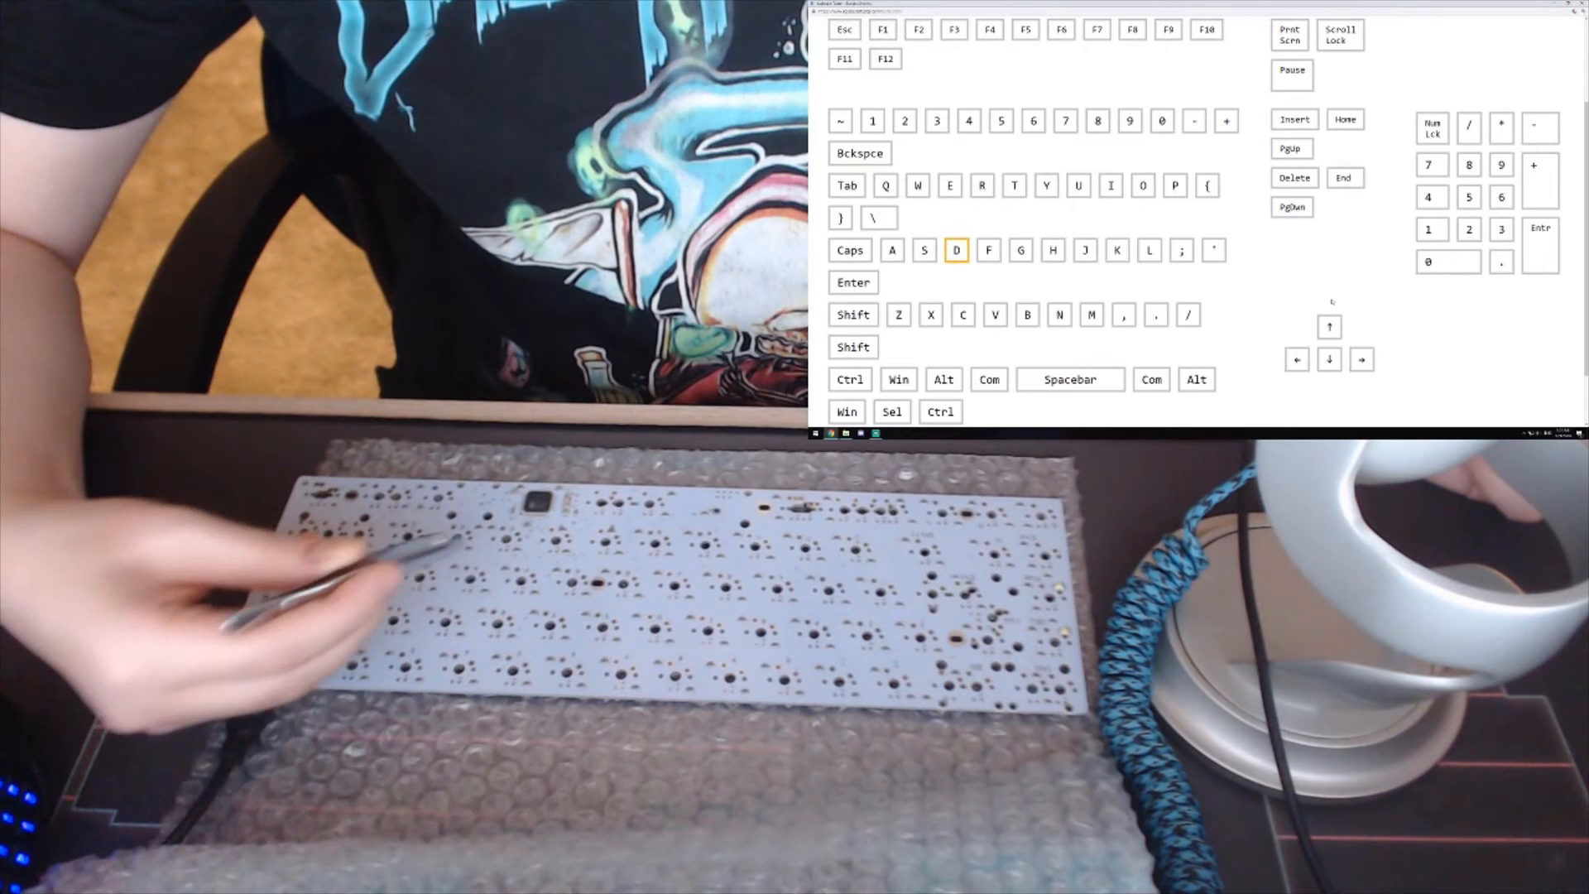
key("d")
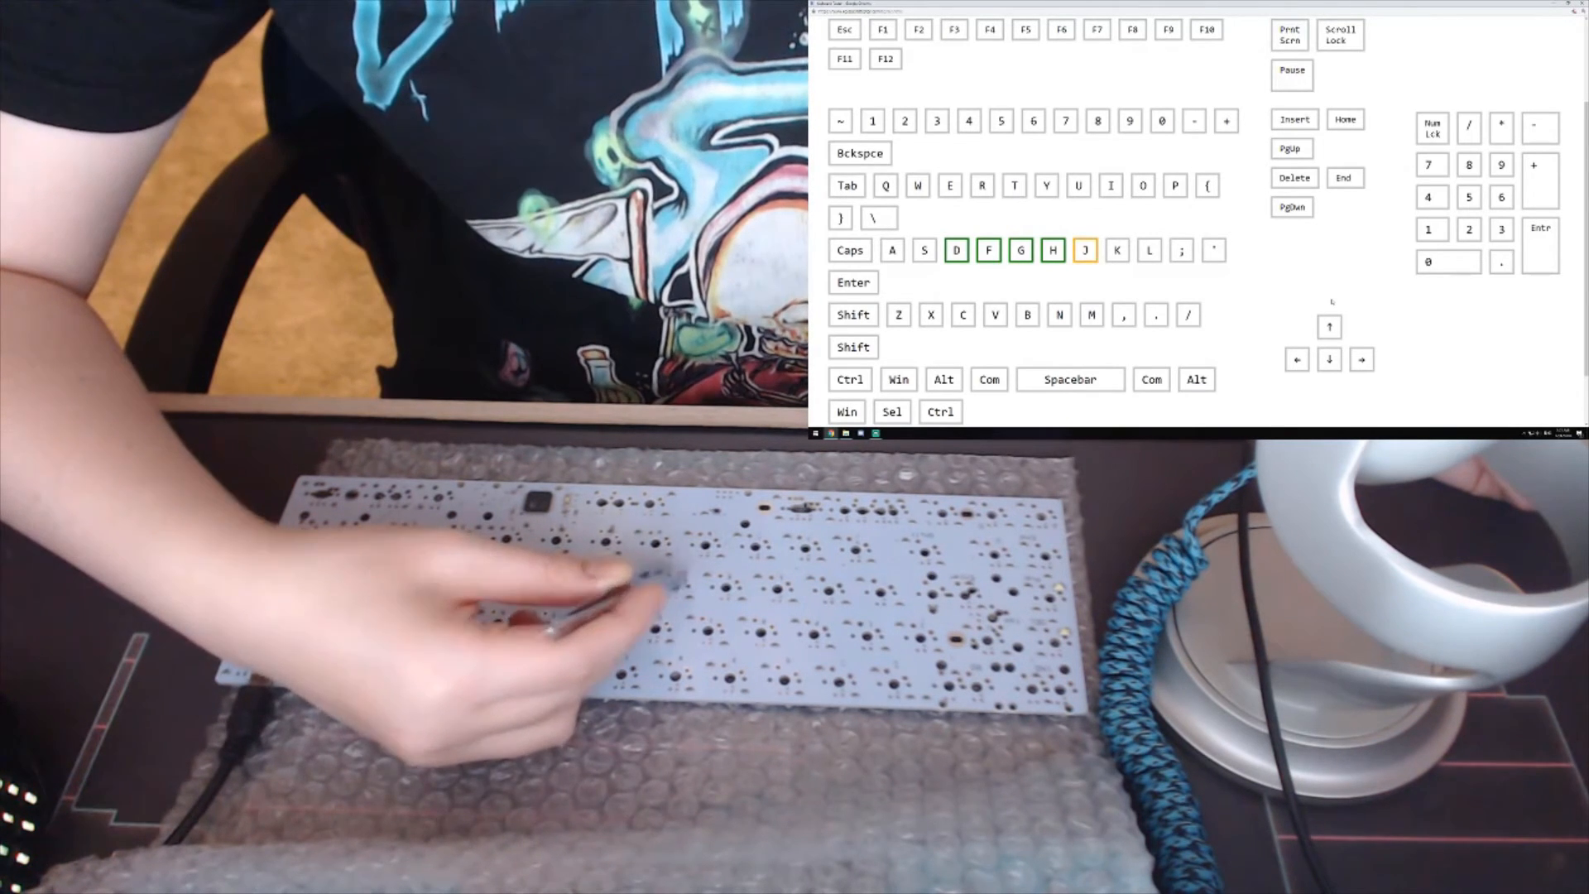
key("k")
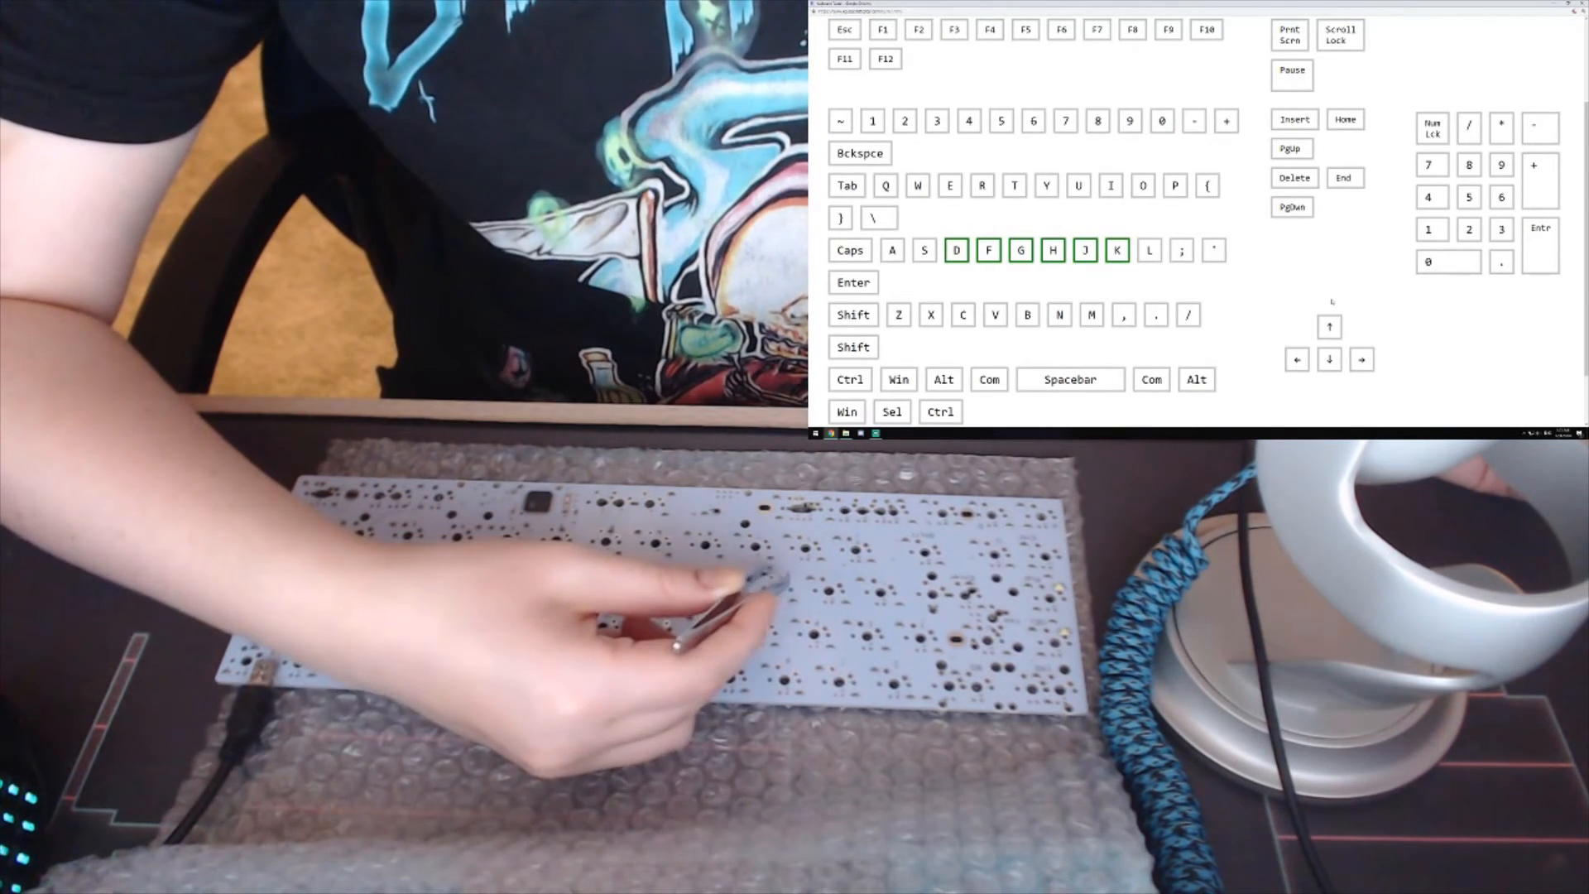